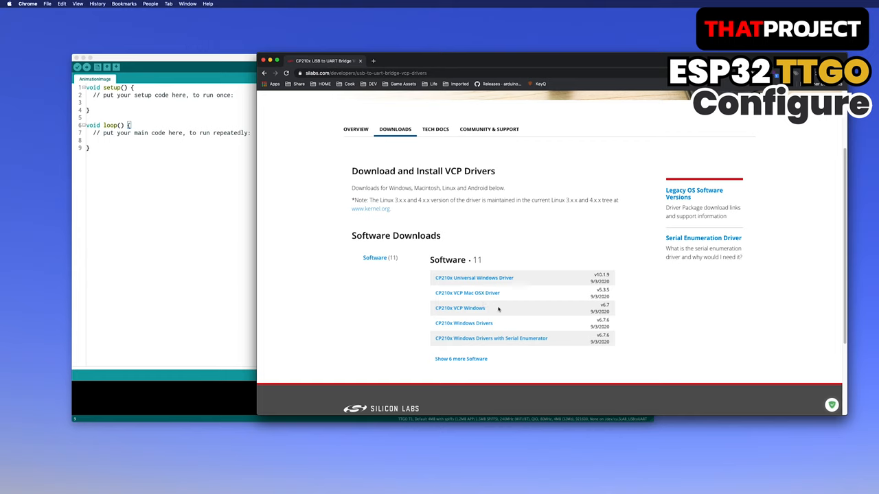
pyautogui.moveTo(490, 326)
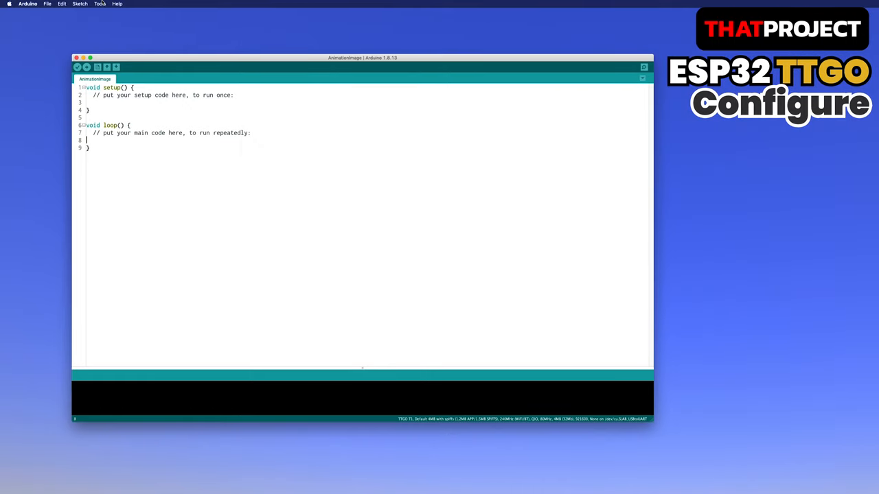
# Search the Library Manager for the tft_espi library
pyautogui.click(99, 5)
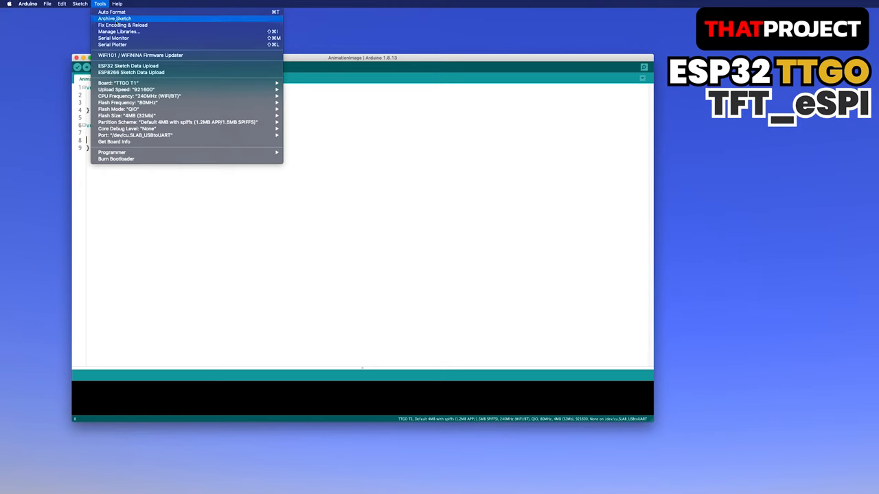
pyautogui.click(118, 31)
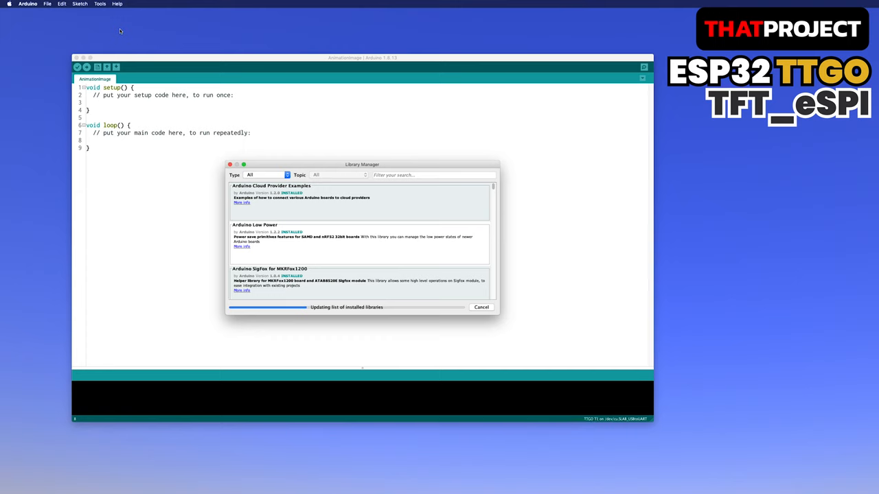
pyautogui.write('tft_espi')
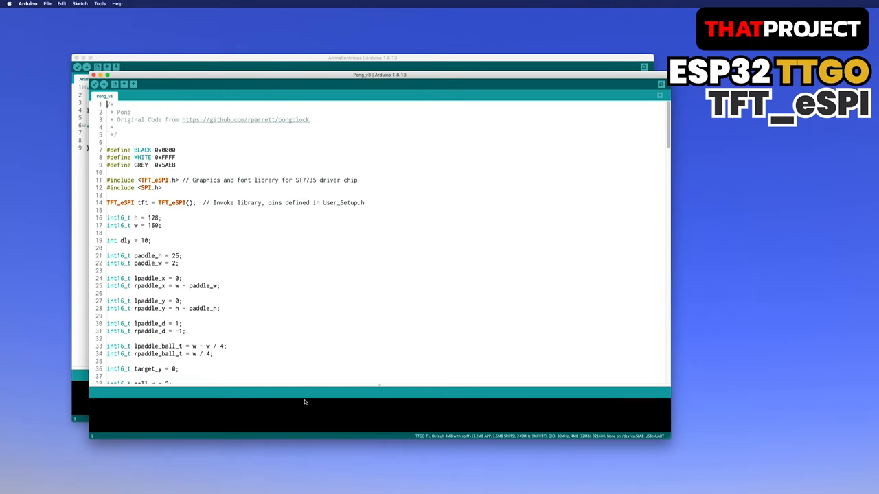
# Bring up the Tools menu options in the Pong_v3 window
pyautogui.click(99, 4)
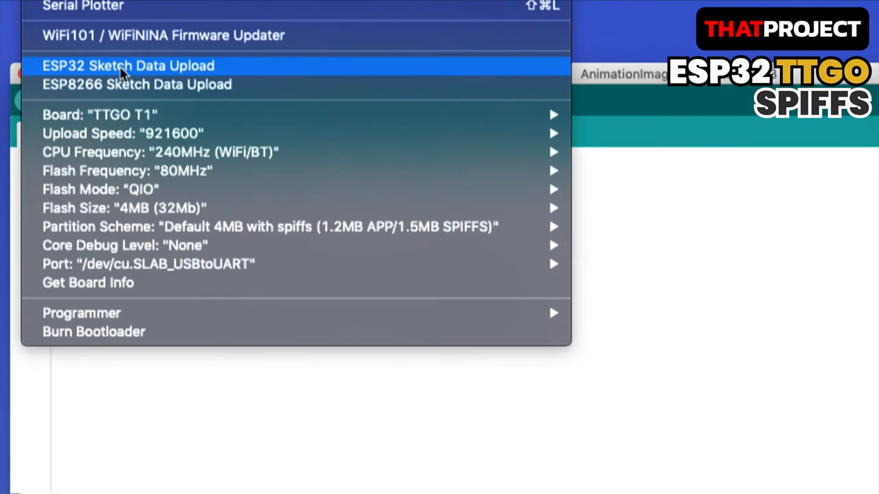
pyautogui.moveTo(68, 77)
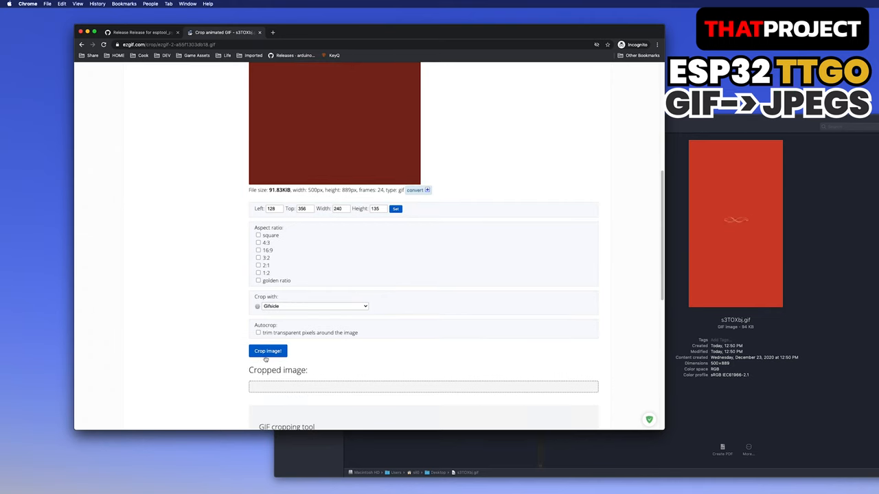
# Crop the GIF to 240×135 at left 128, top 356
pyautogui.click(267, 350)
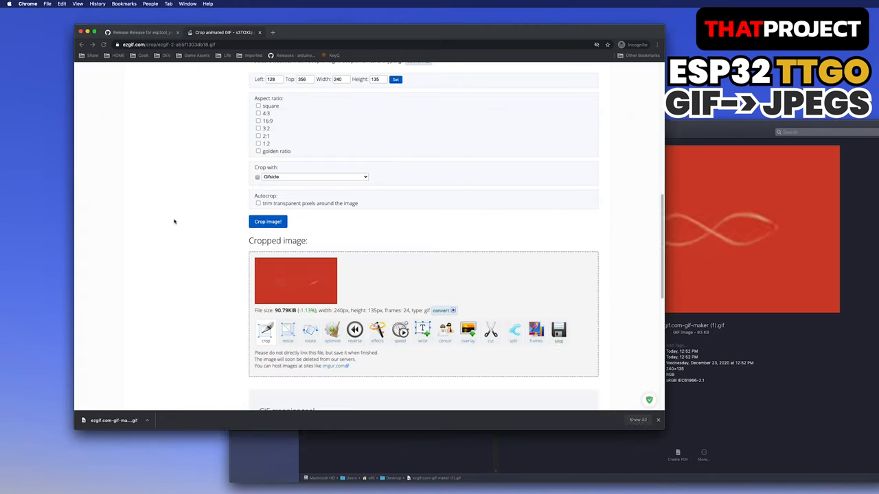
pyautogui.scroll(3)
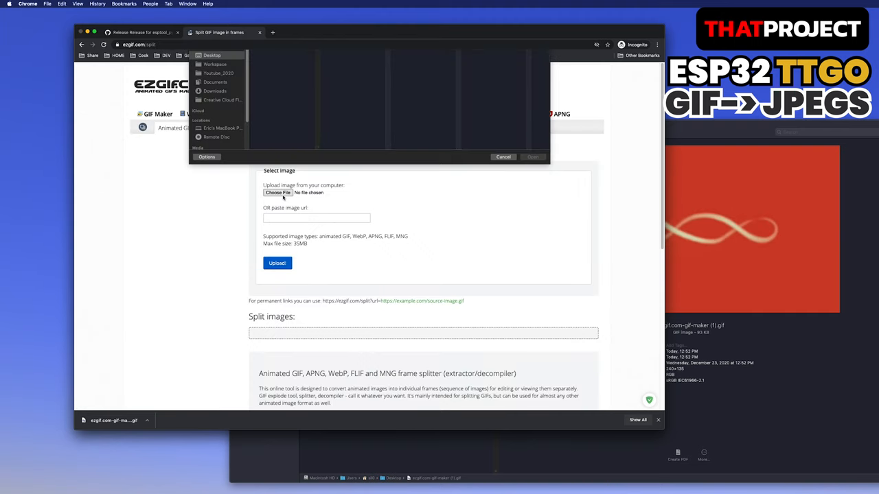
# Upload ezgif.com-gif-maker (1).gif to the frame splitter
pyautogui.click(533, 157)
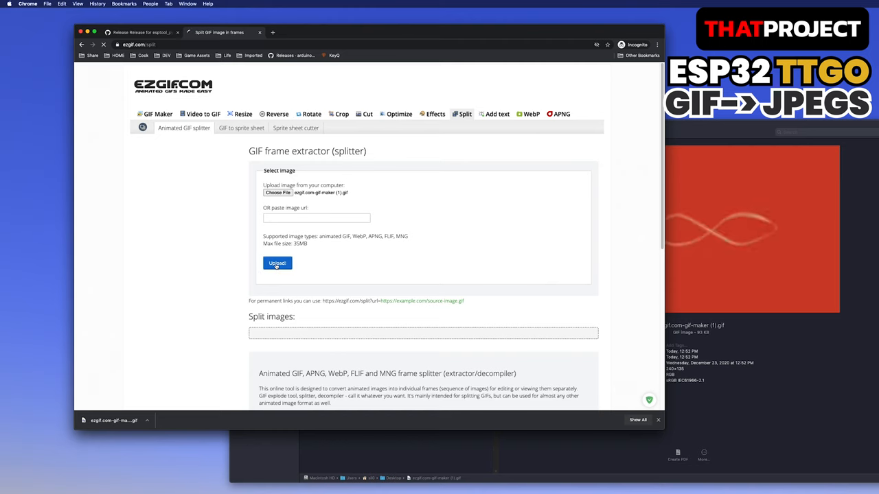
pyautogui.click(277, 263)
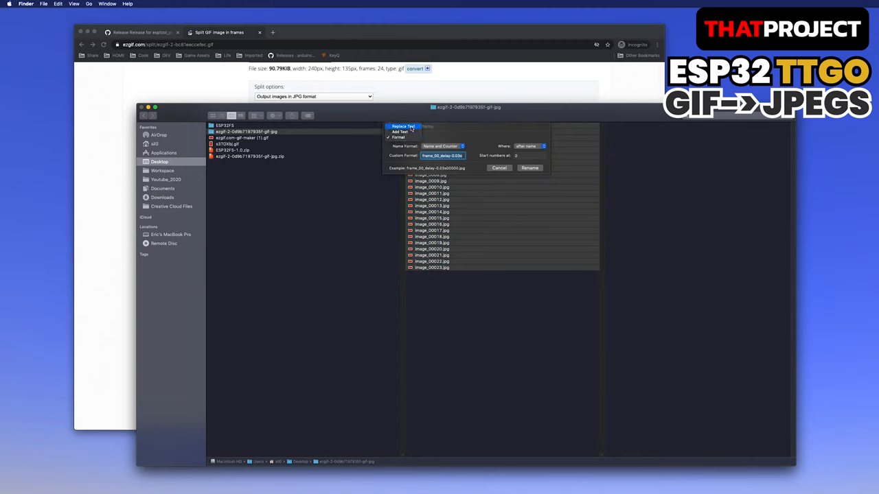
# Switch the Finder rename dialog to Replace Text mode
pyautogui.click(529, 167)
pyautogui.write('data')
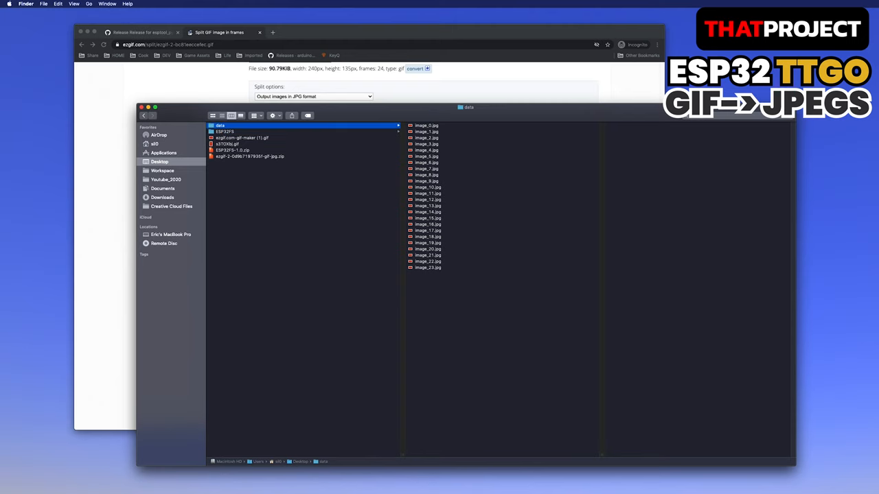
pyautogui.moveTo(213, 180)
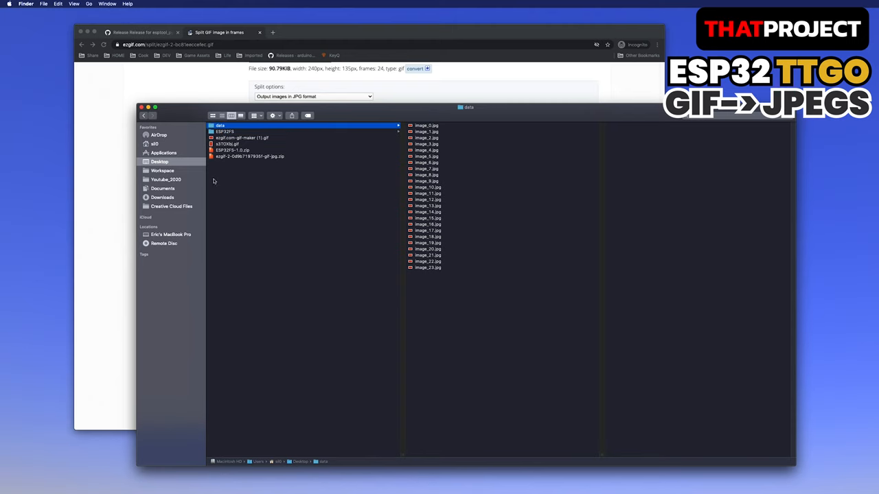
pyautogui.click(162, 171)
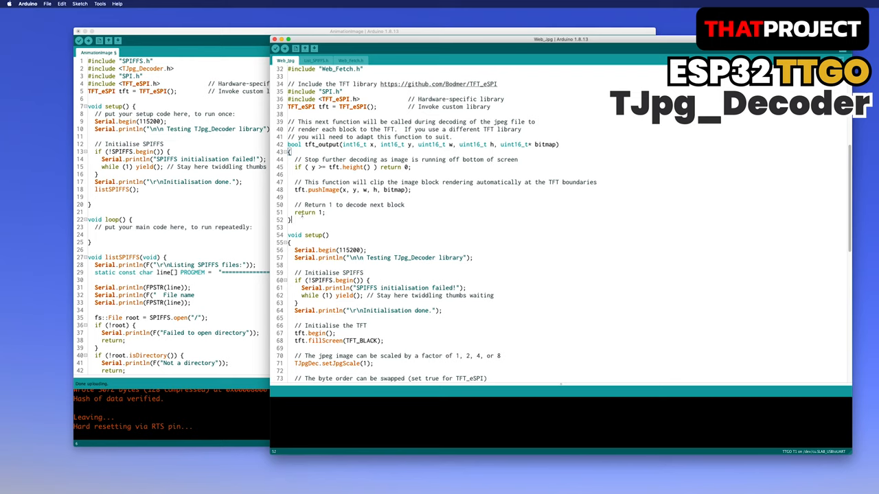
# Scroll Web_Jpg to the tft_output callback and setup() code
pyautogui.scroll(-3)
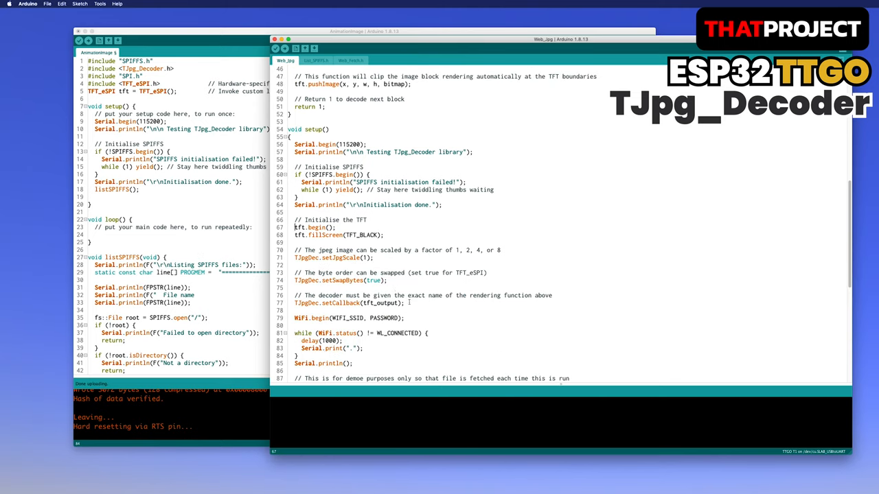